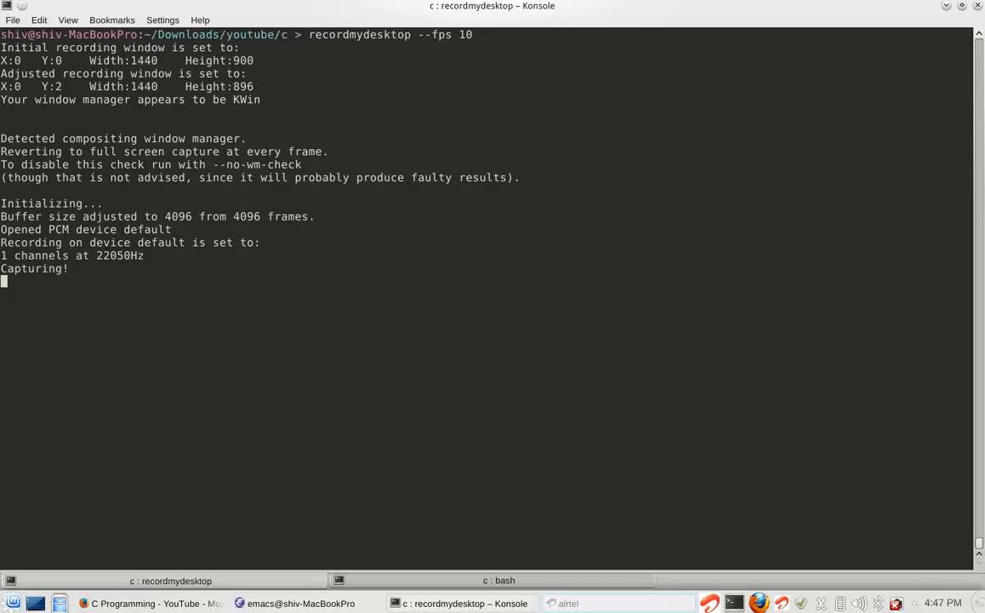
- Switch from the recording Konsole to the Emacs window showing arrays3.c
click(299, 603)
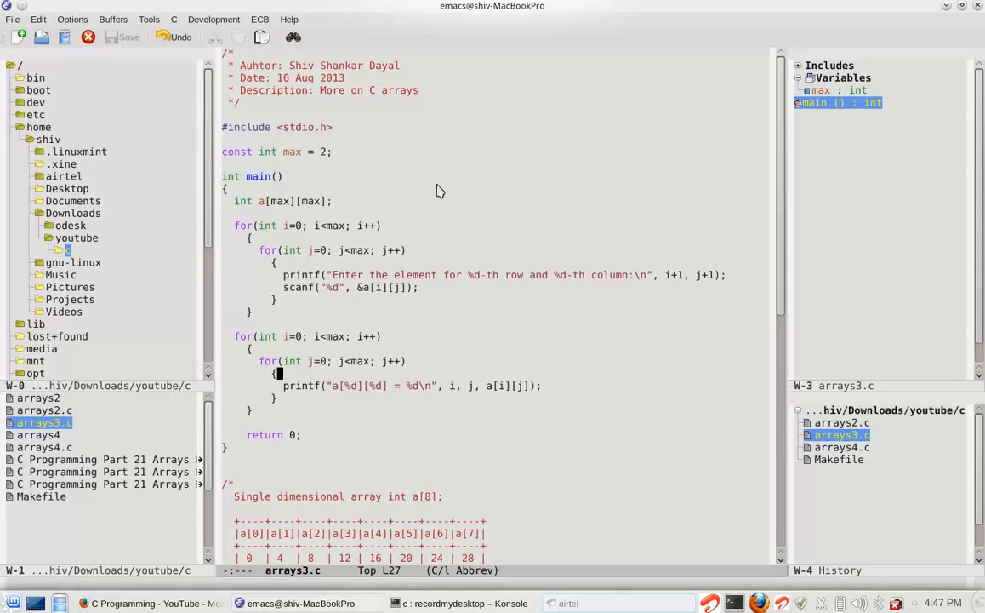
scroll(down, 3)
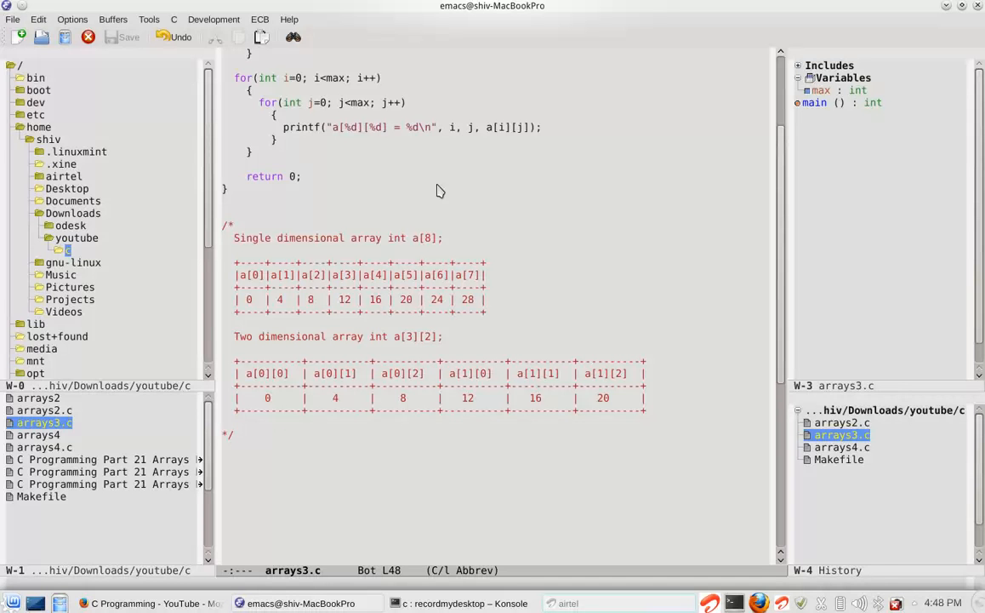
- Place the cursor in the two-dimensional array diagram before invoking M-x
click(476, 373)
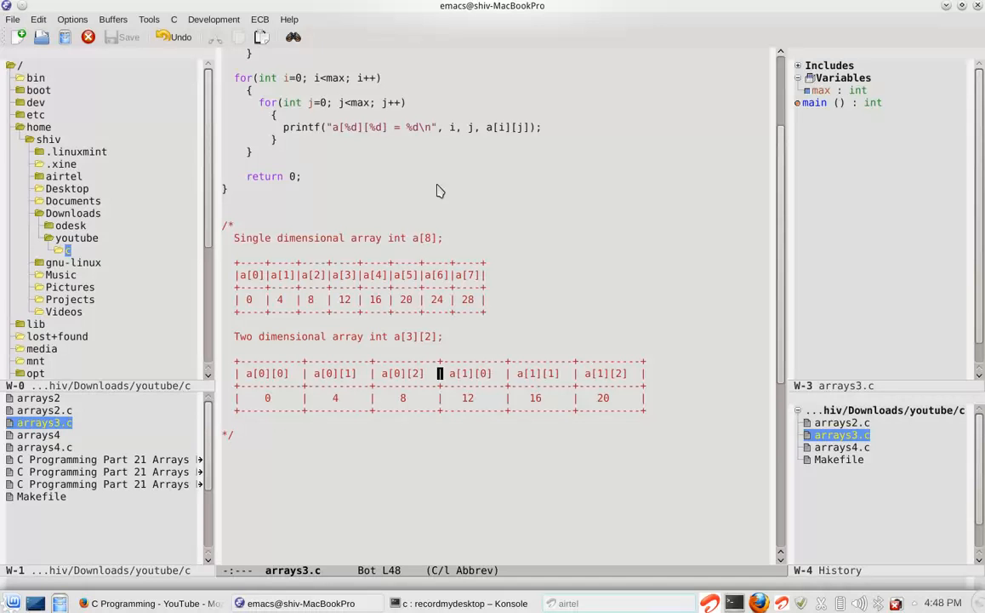
click(596, 373)
text(c)
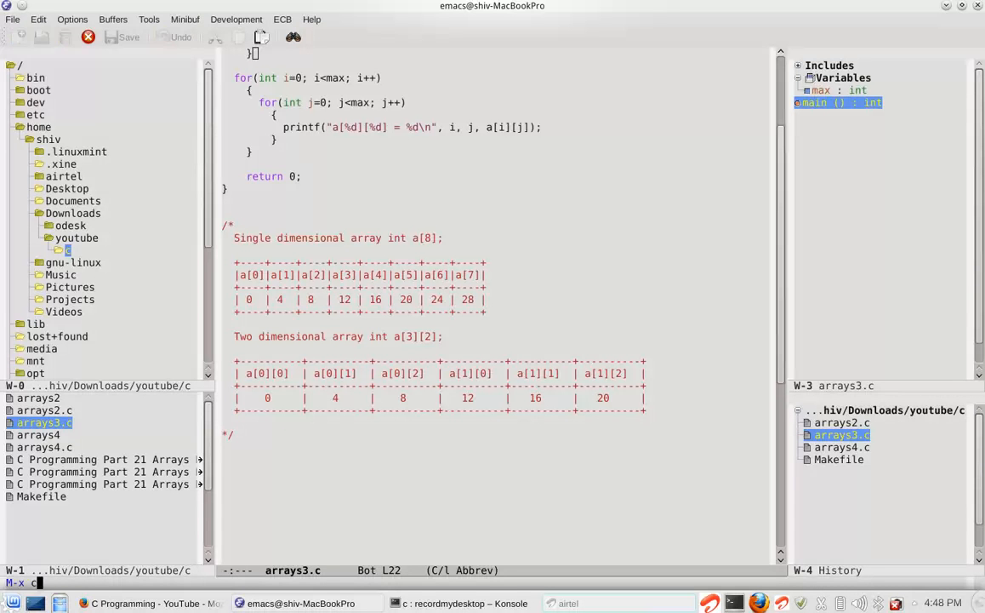
- Run M-x compile on arrays3.c, then start ./arrays3 in Konsole
text(ompile)
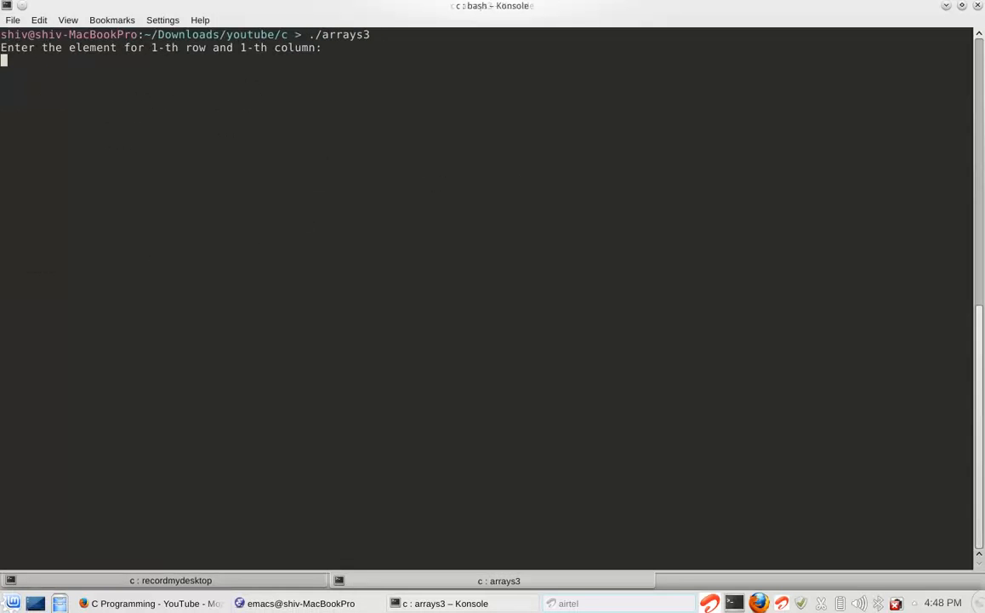
- Enter 1 as the element at row 1, column 1 of the 2x2 array
text(1)
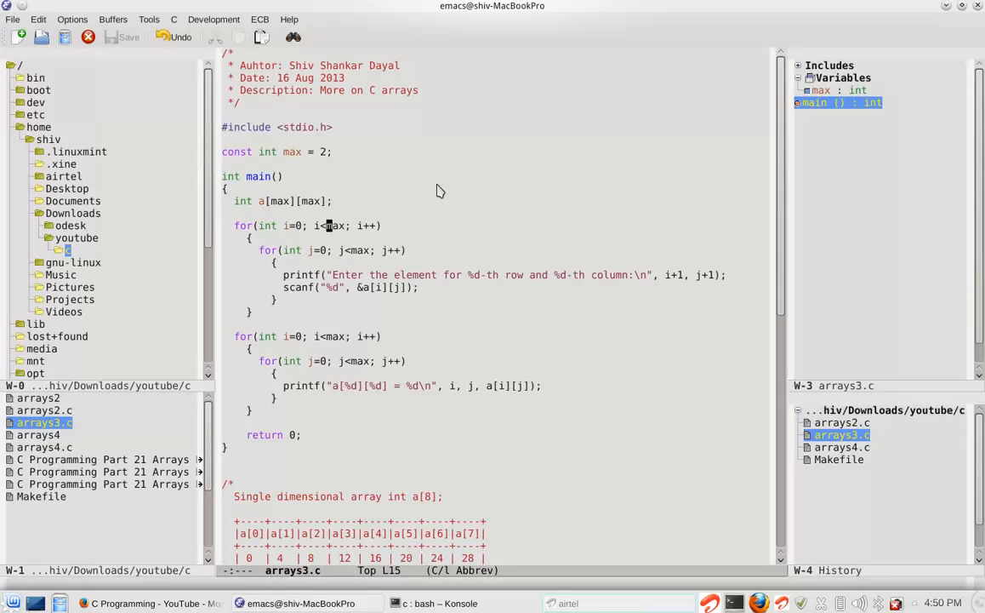
scroll(down, 3)
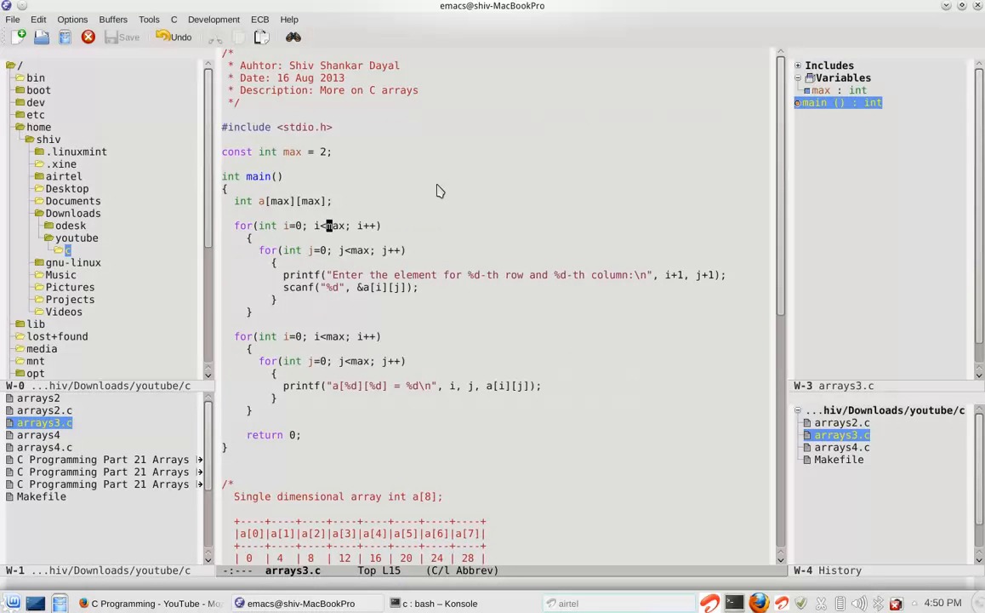
click(331, 201)
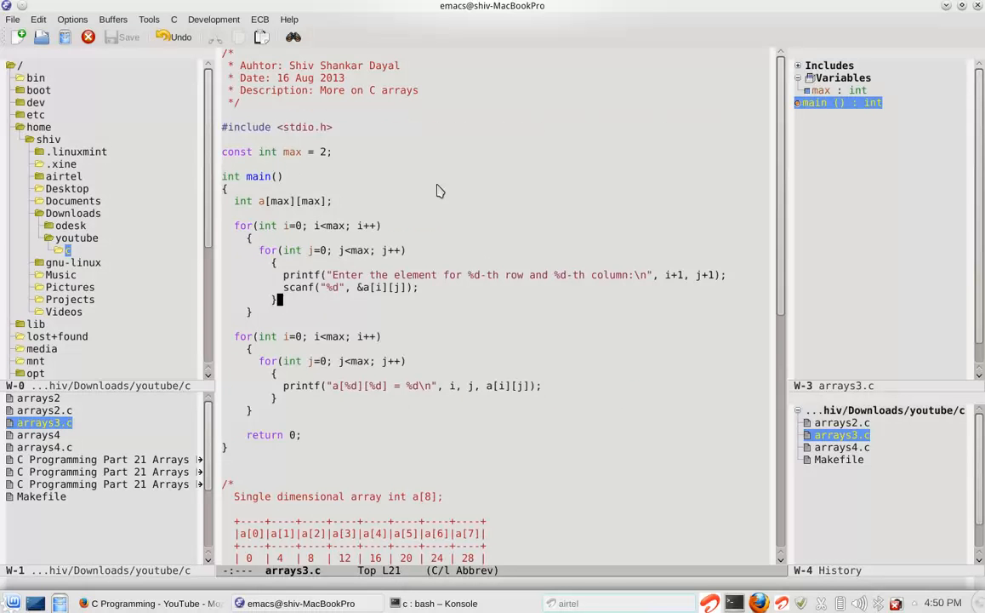
scroll(down, 3)
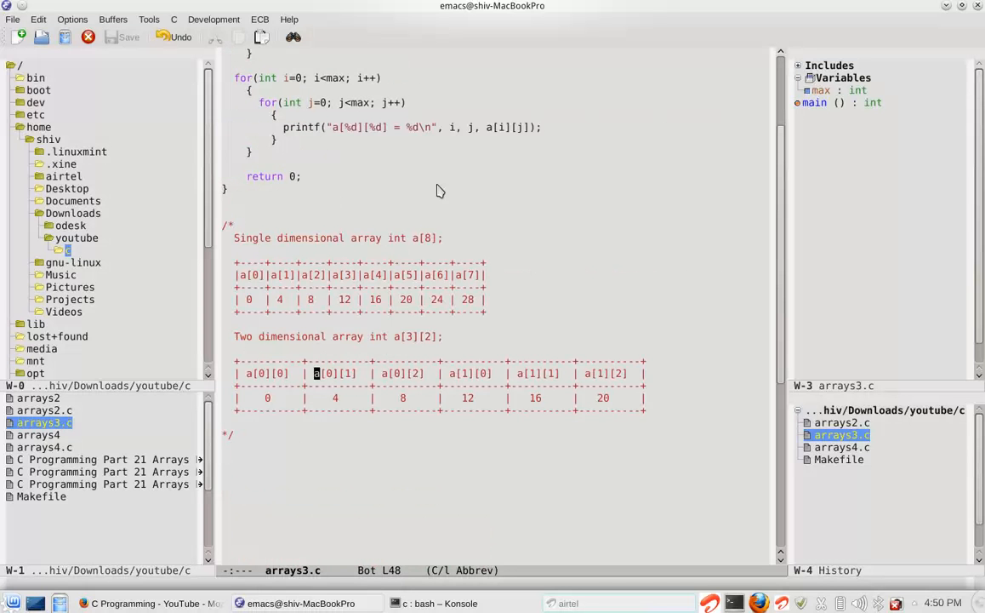